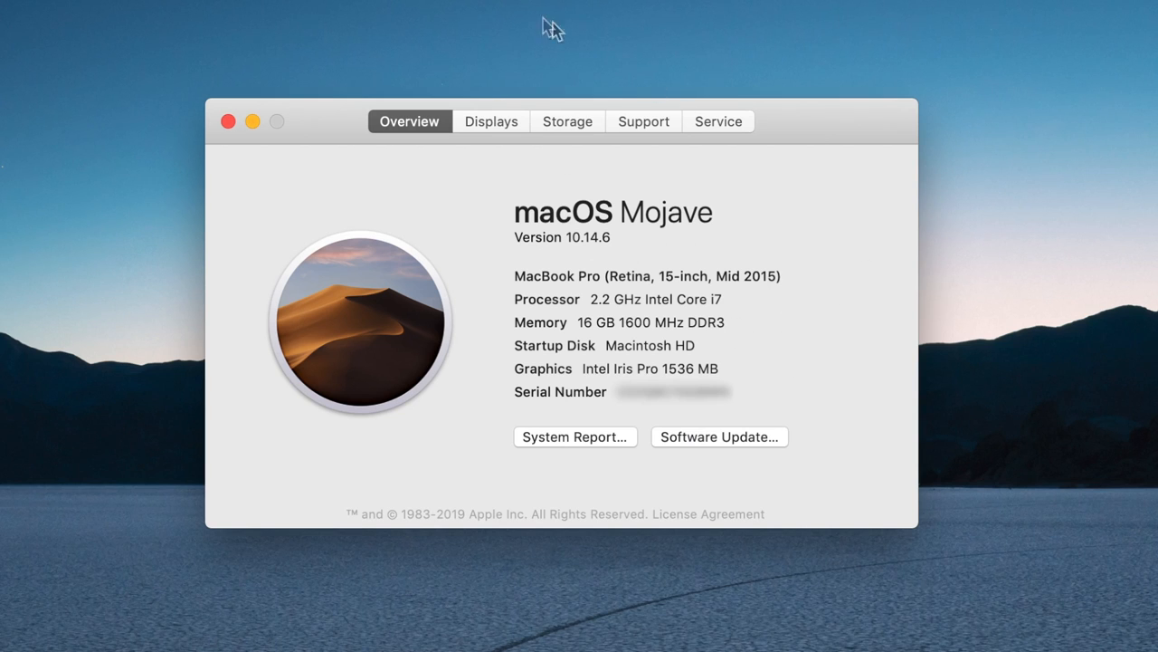
# - Dismiss About This Mac and bring up Final Cut Pro's new-library save dialog
pyautogui.click(568, 121)
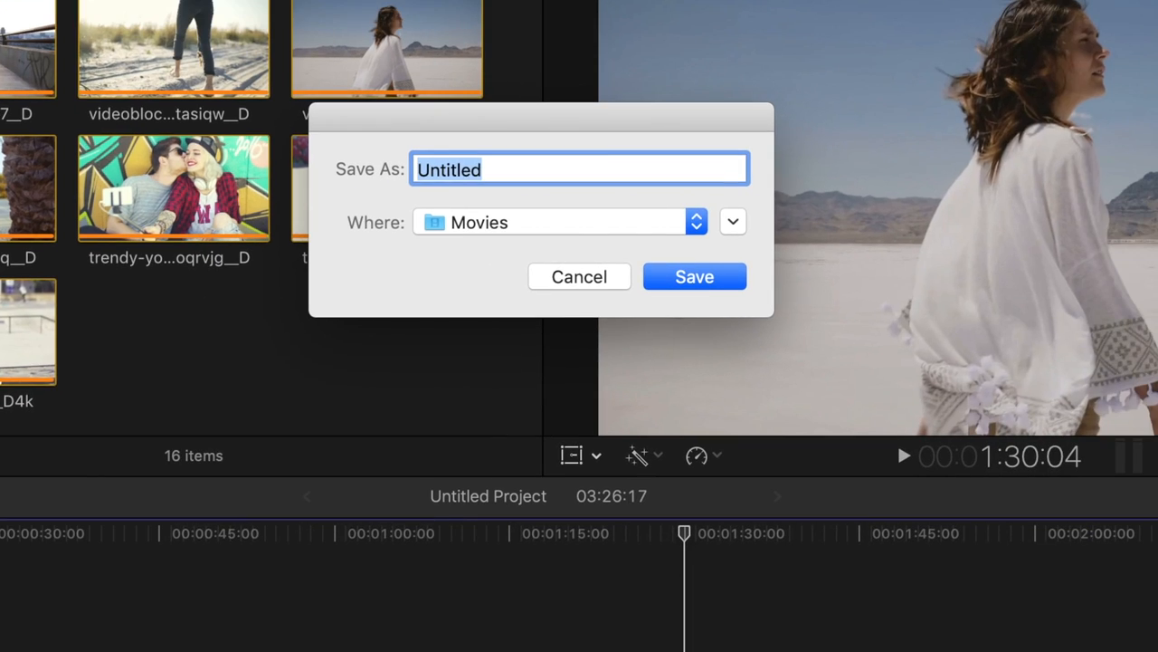
# - Save the new library as 'External' on the ROCKET-nano drive
pyautogui.write('External')
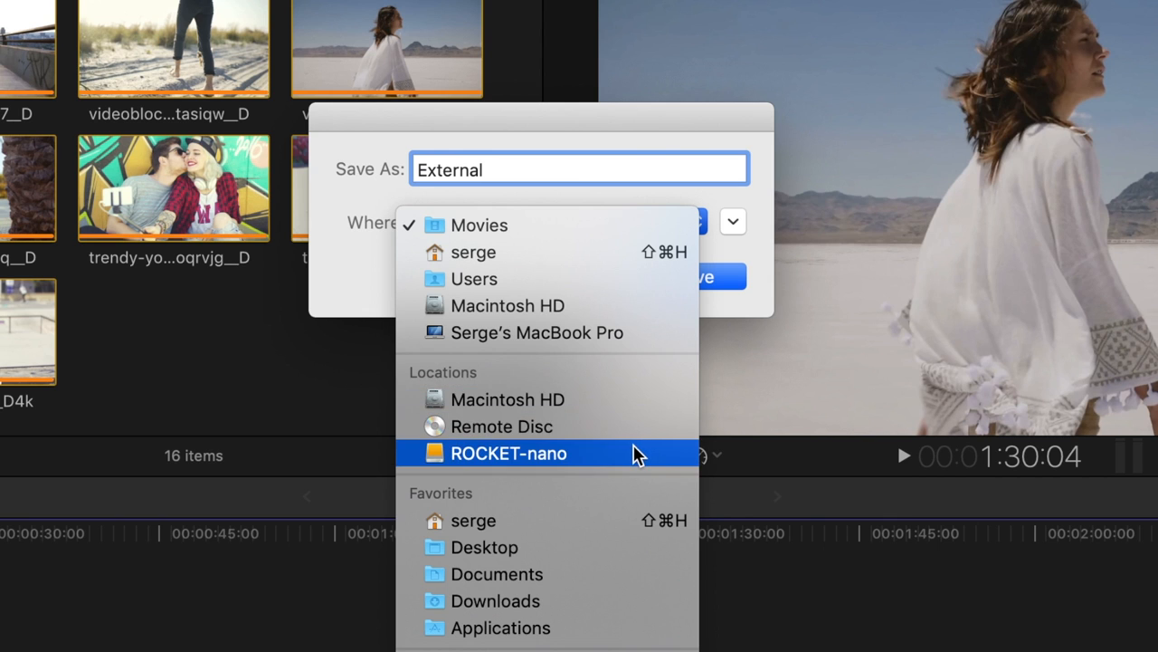
pyautogui.click(509, 452)
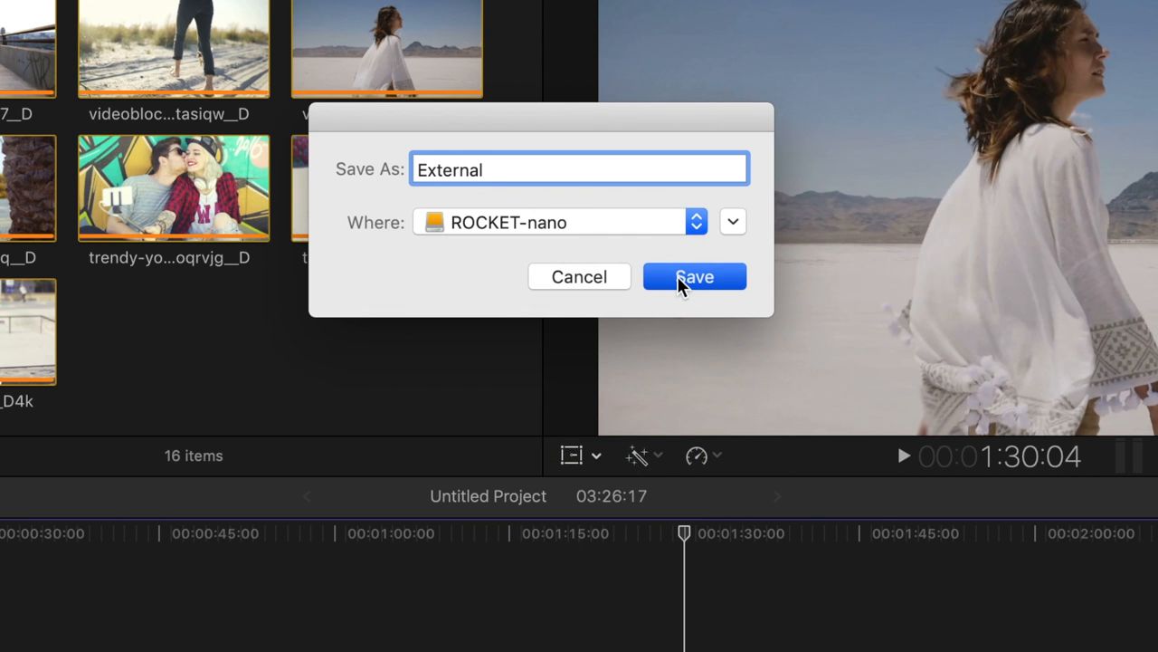
pyautogui.click(694, 277)
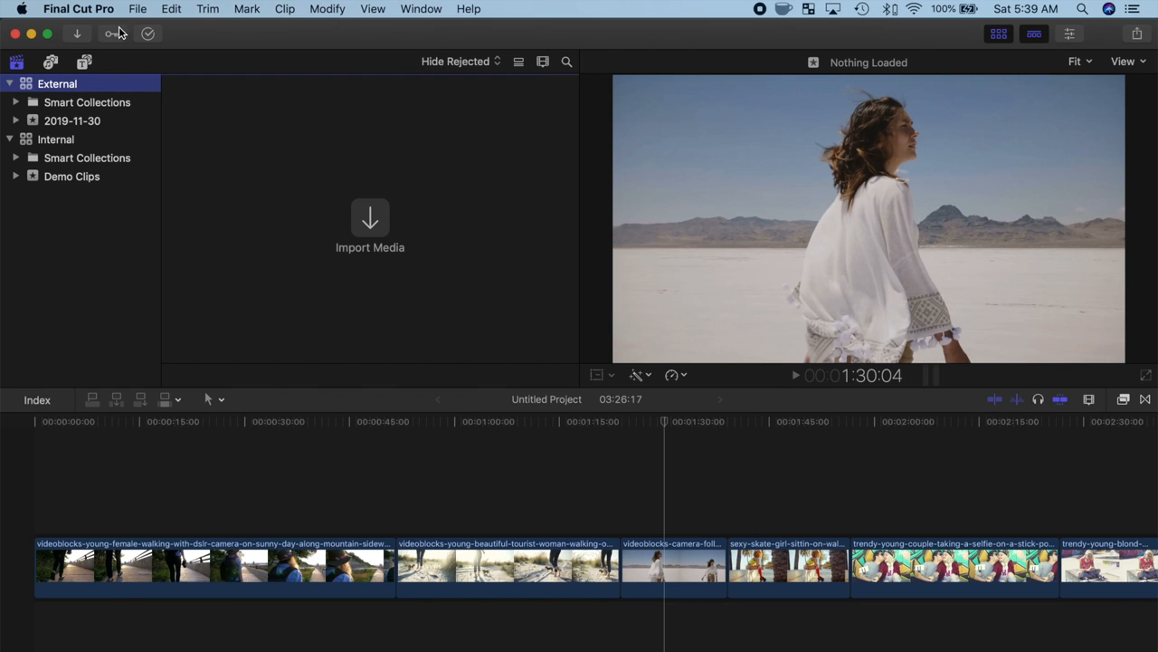
# - Show the External library's properties and its Storage Locations settings
pyautogui.click(137, 8)
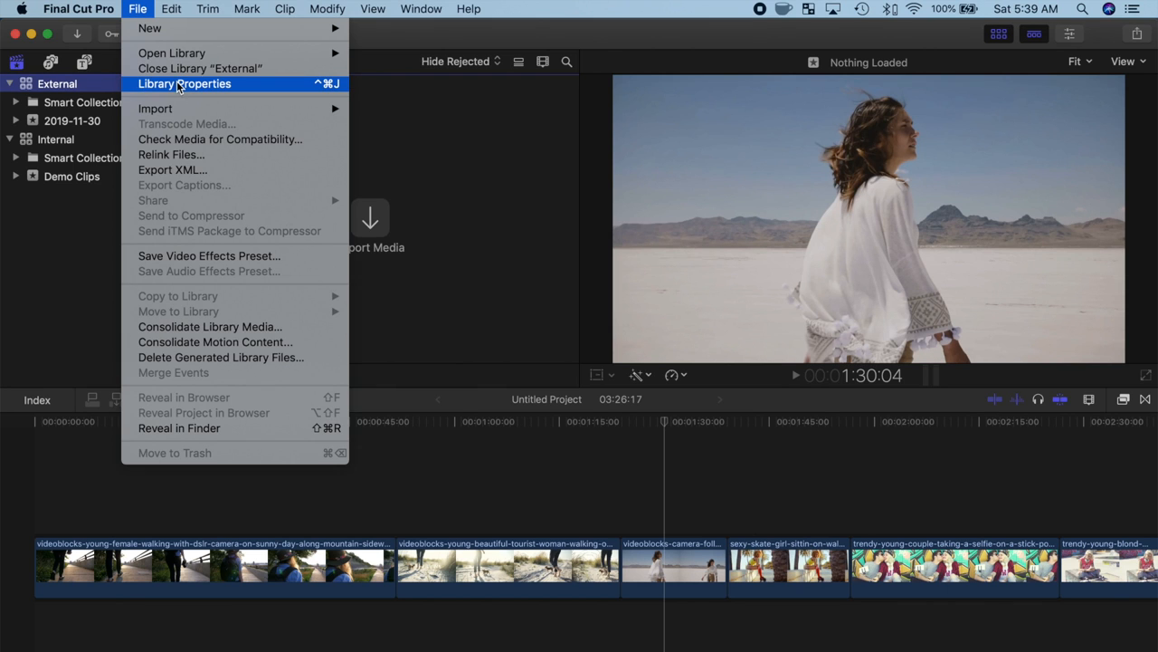
pyautogui.click(185, 83)
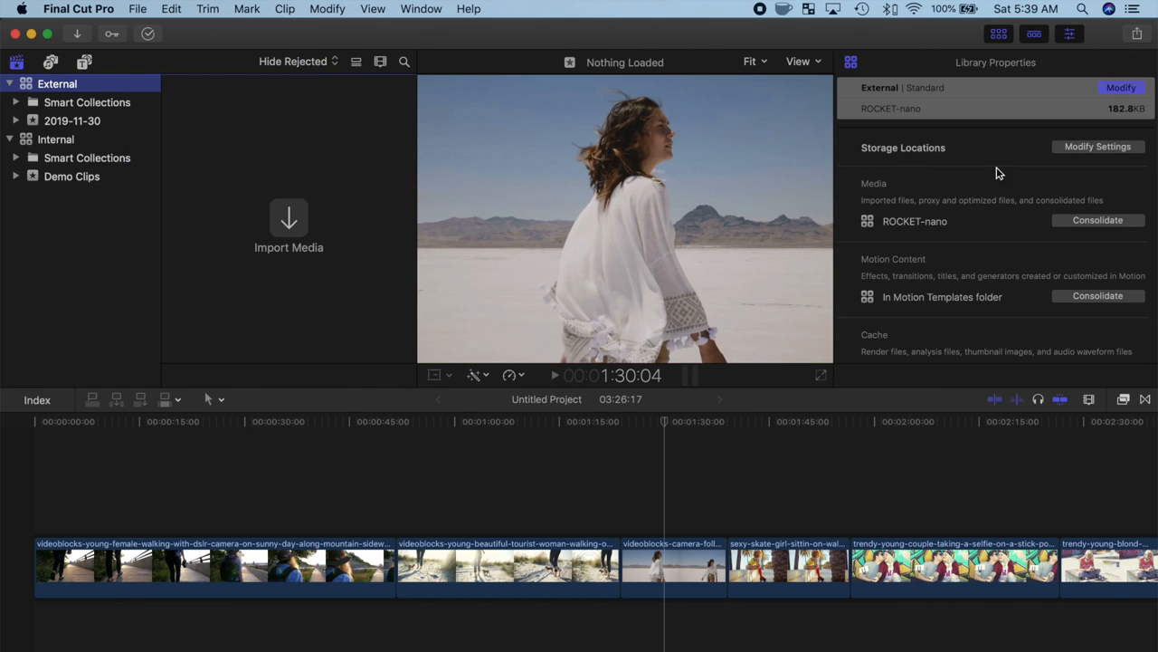
pyautogui.click(1097, 145)
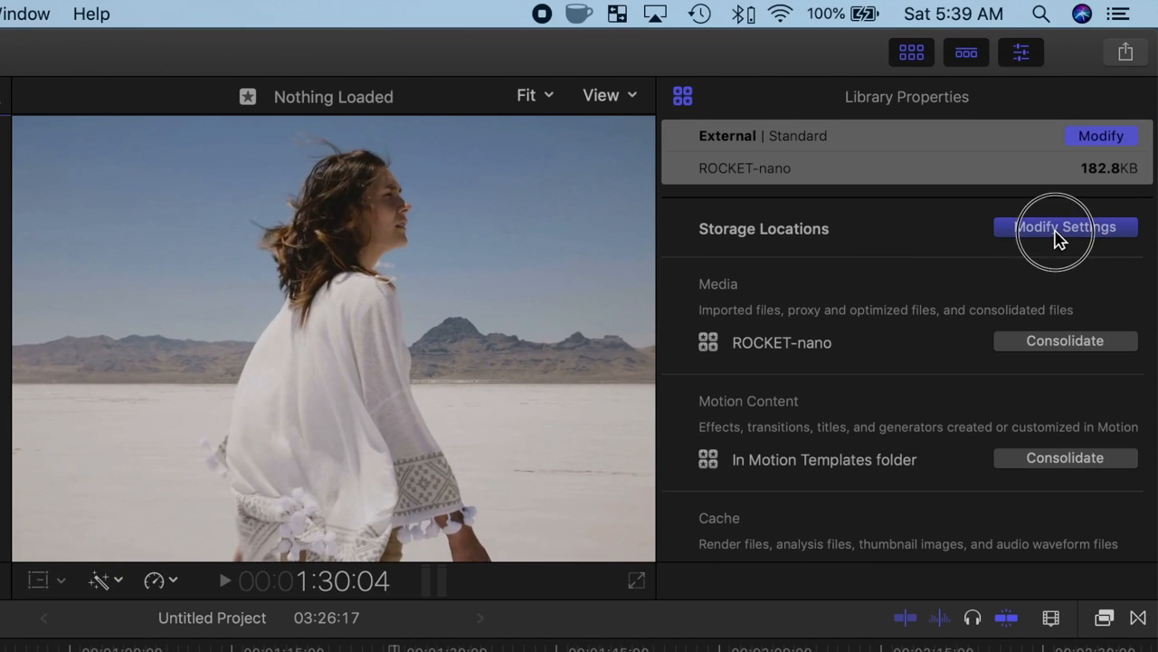
pyautogui.click(1065, 226)
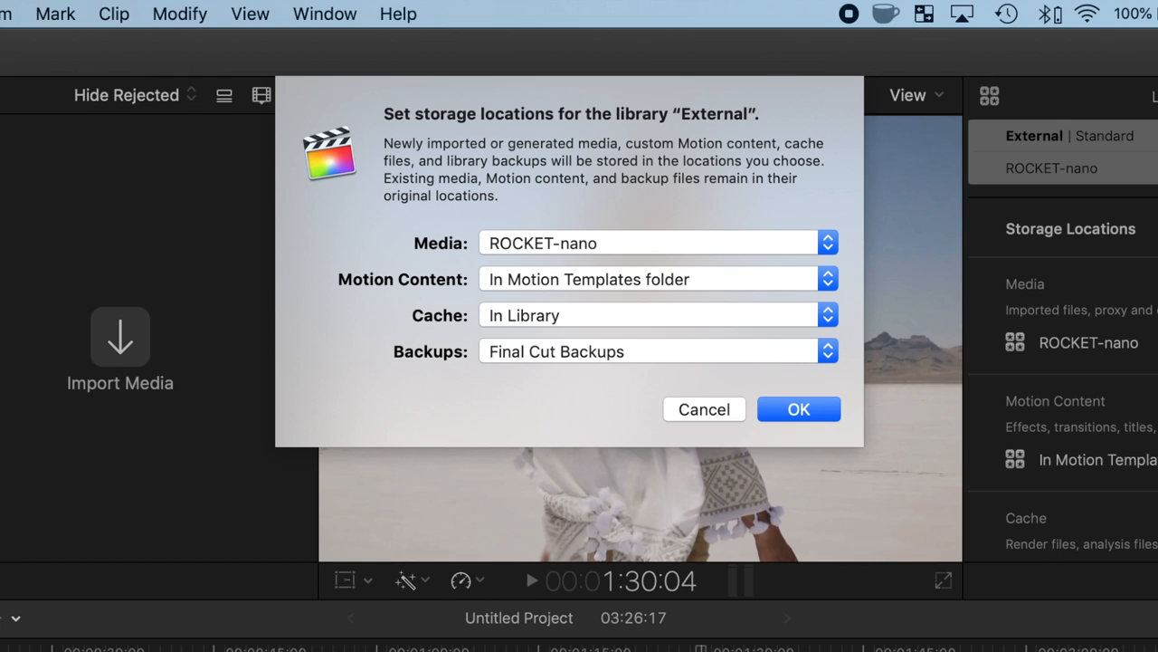
# - Set Media and Motion Content to In Library, keep Backups in Final Cut Backups, and apply
pyautogui.click(827, 243)
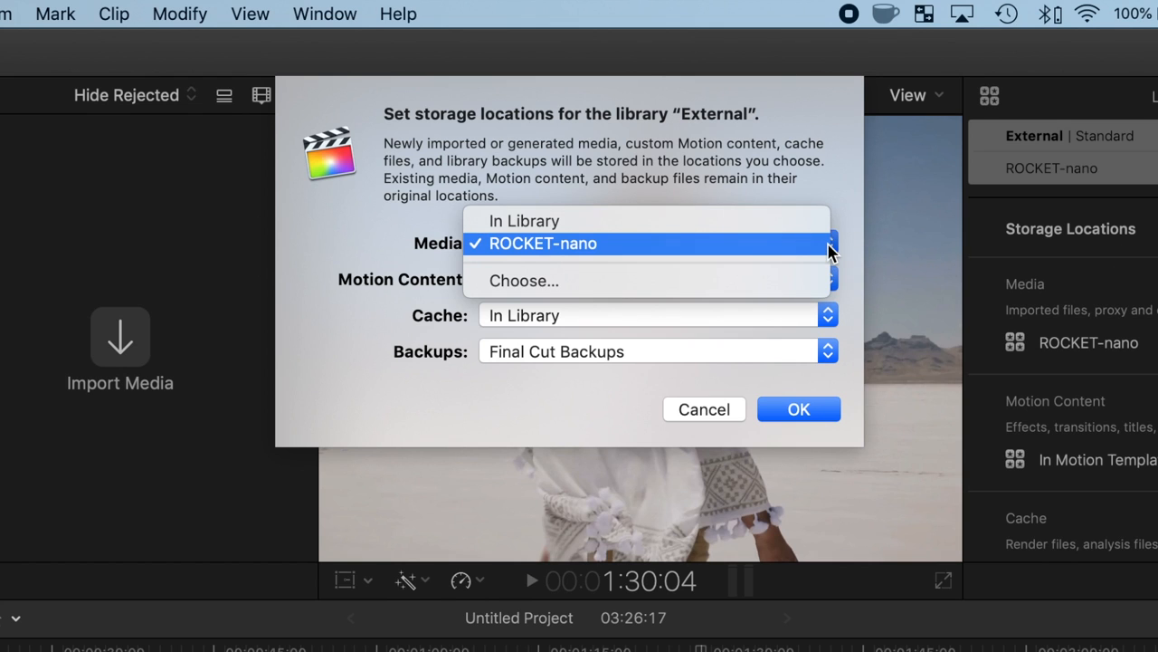
pyautogui.click(525, 220)
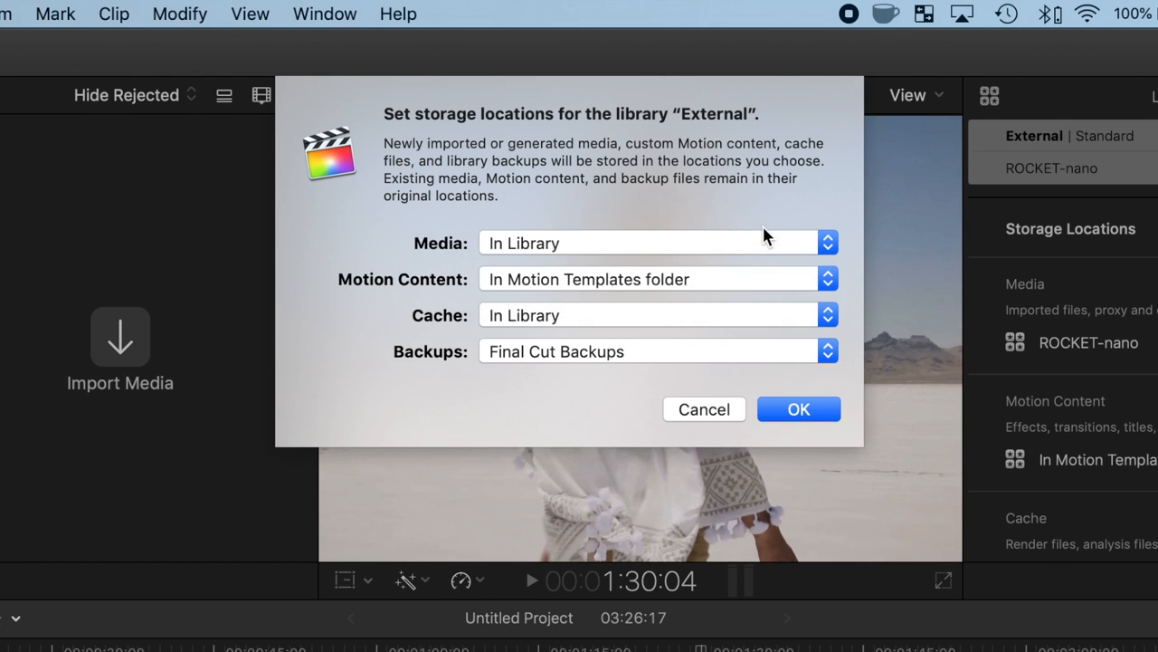
pyautogui.moveTo(809, 330)
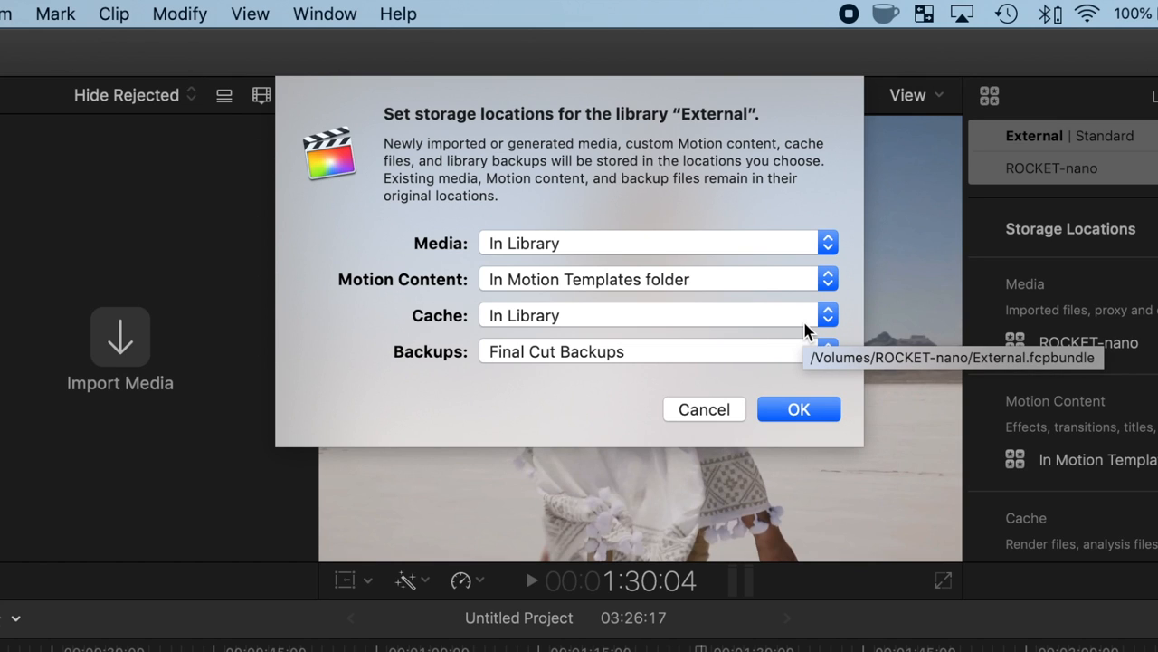
pyautogui.moveTo(819, 291)
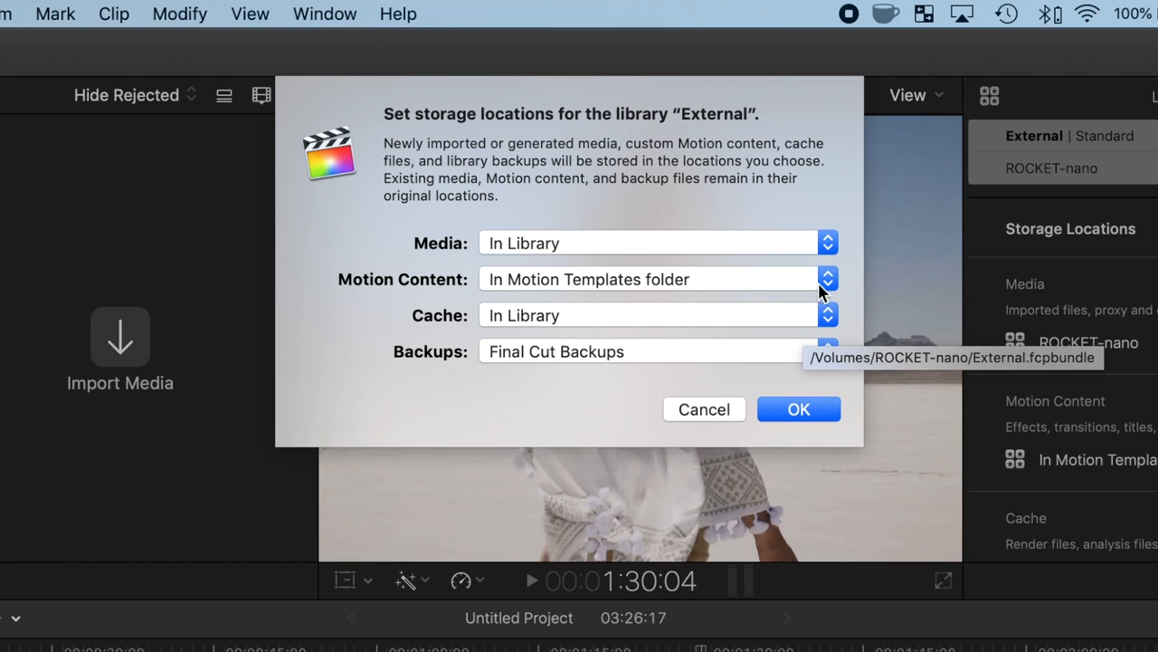
pyautogui.click(826, 279)
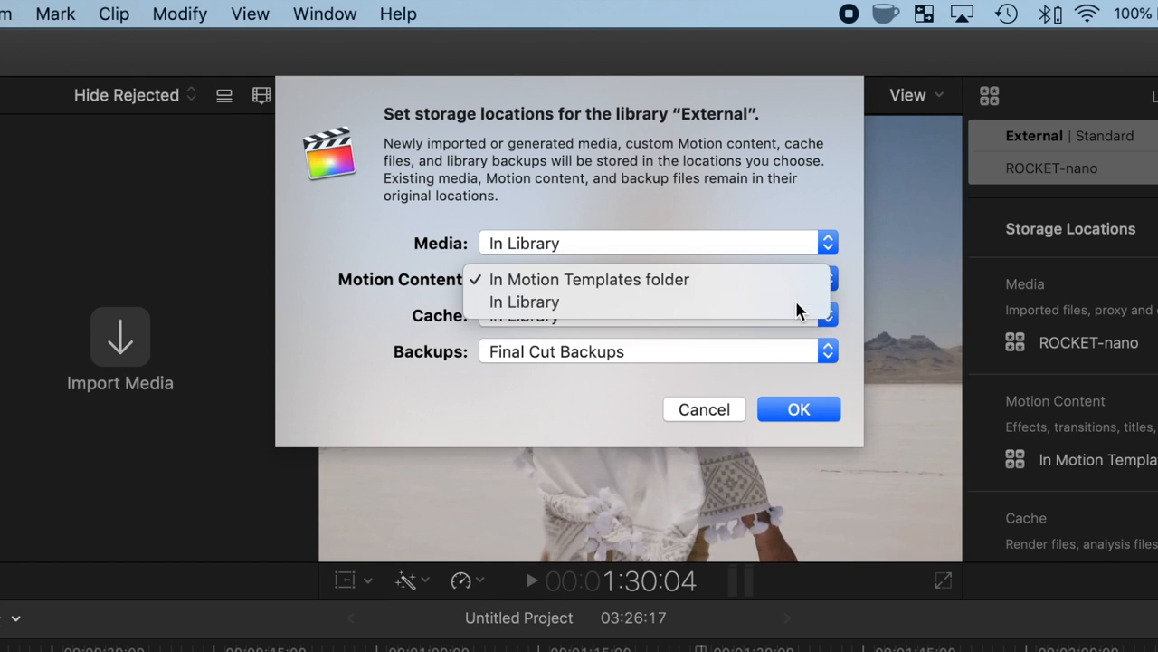
pyautogui.click(524, 302)
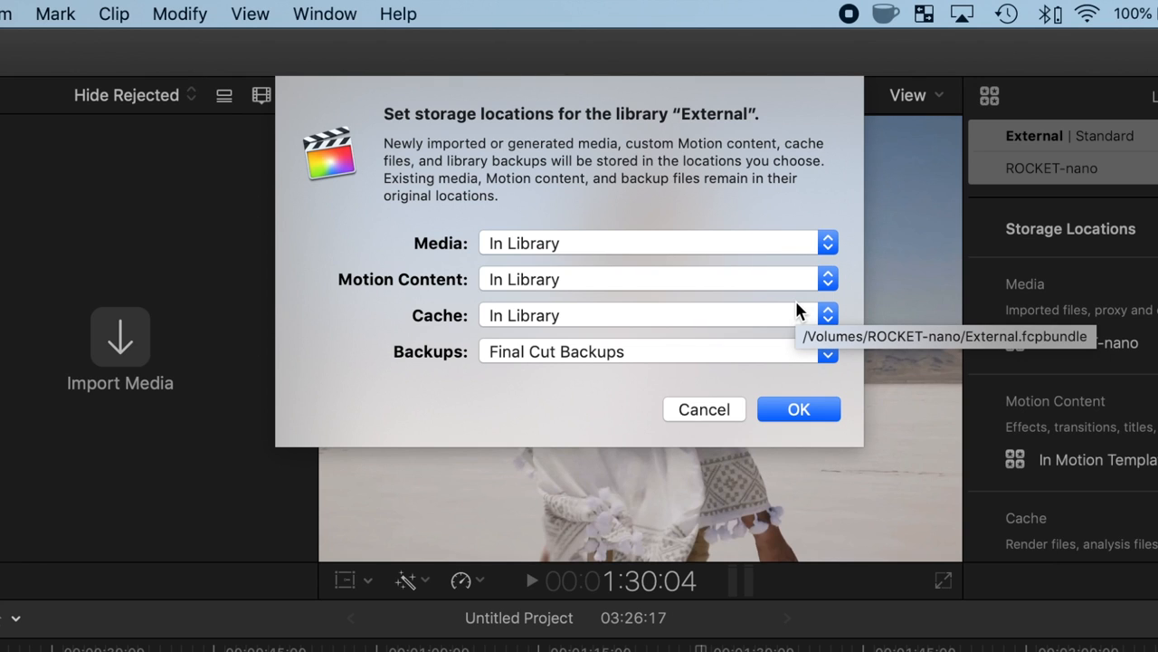
pyautogui.click(826, 351)
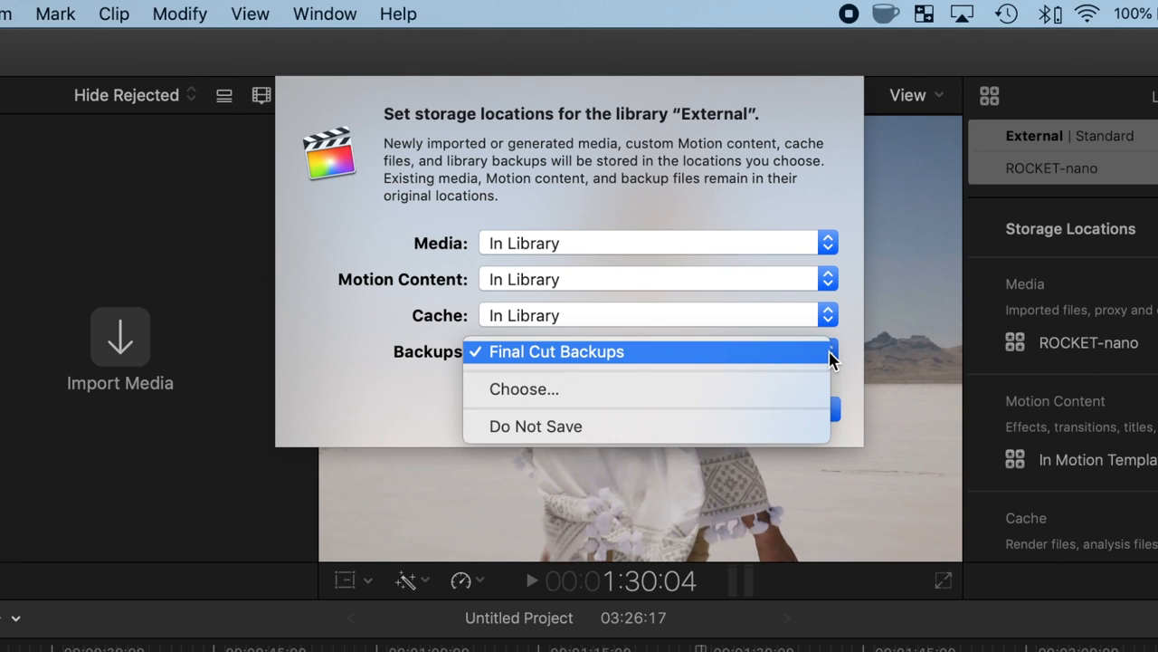
pyautogui.moveTo(697, 351)
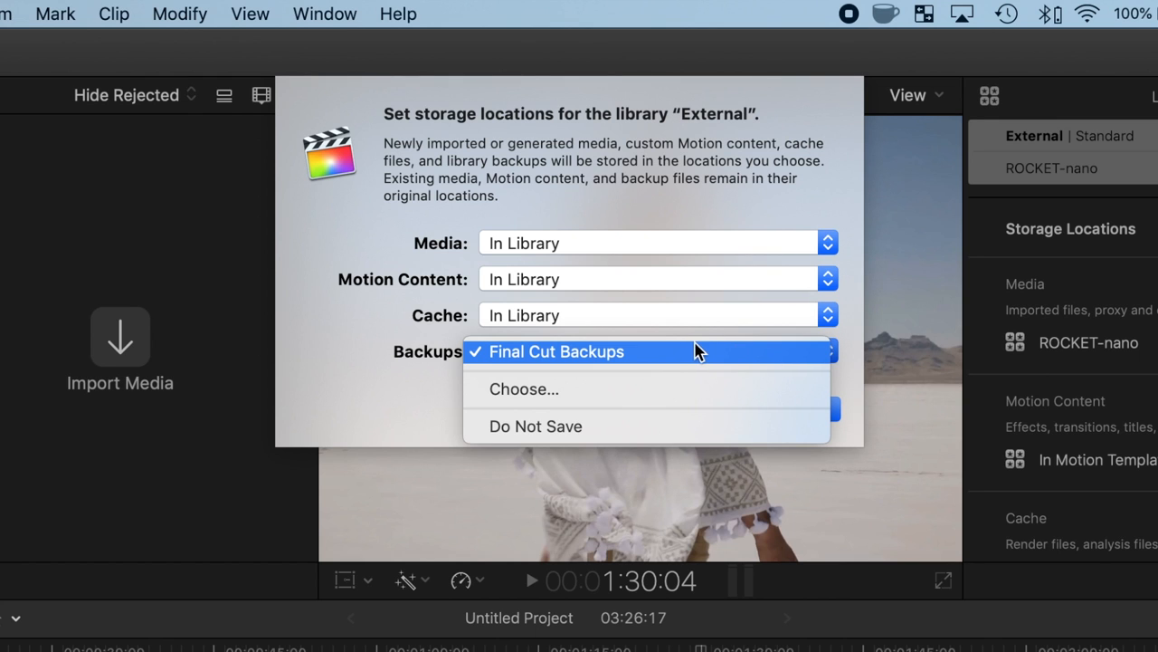
pyautogui.click(555, 351)
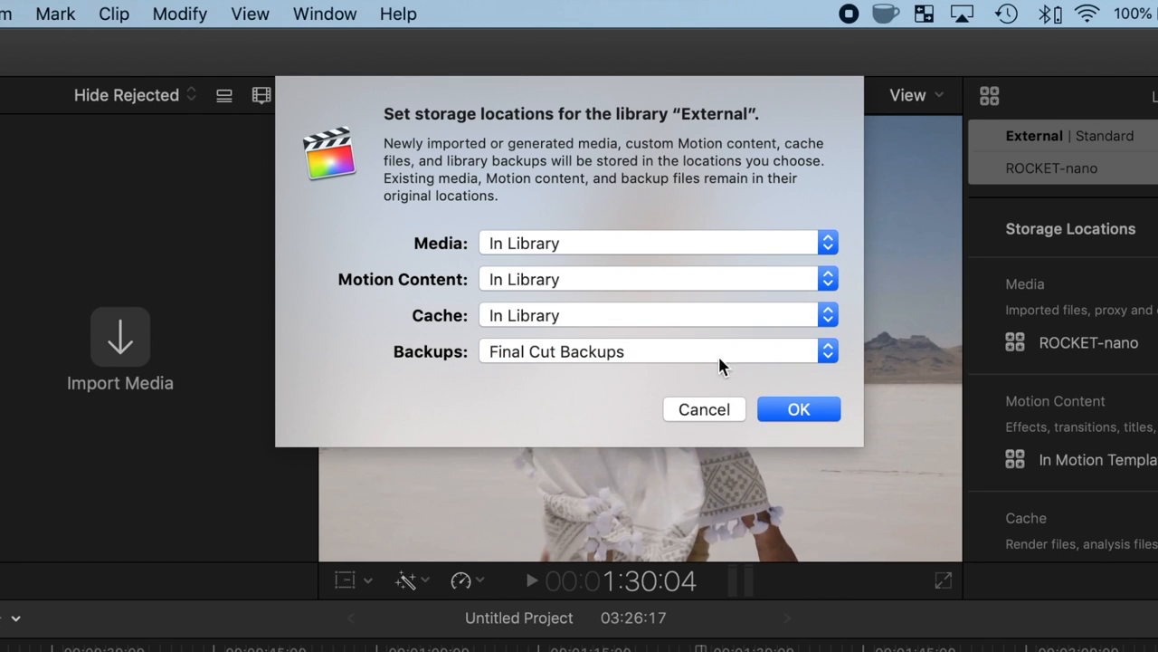
pyautogui.click(799, 408)
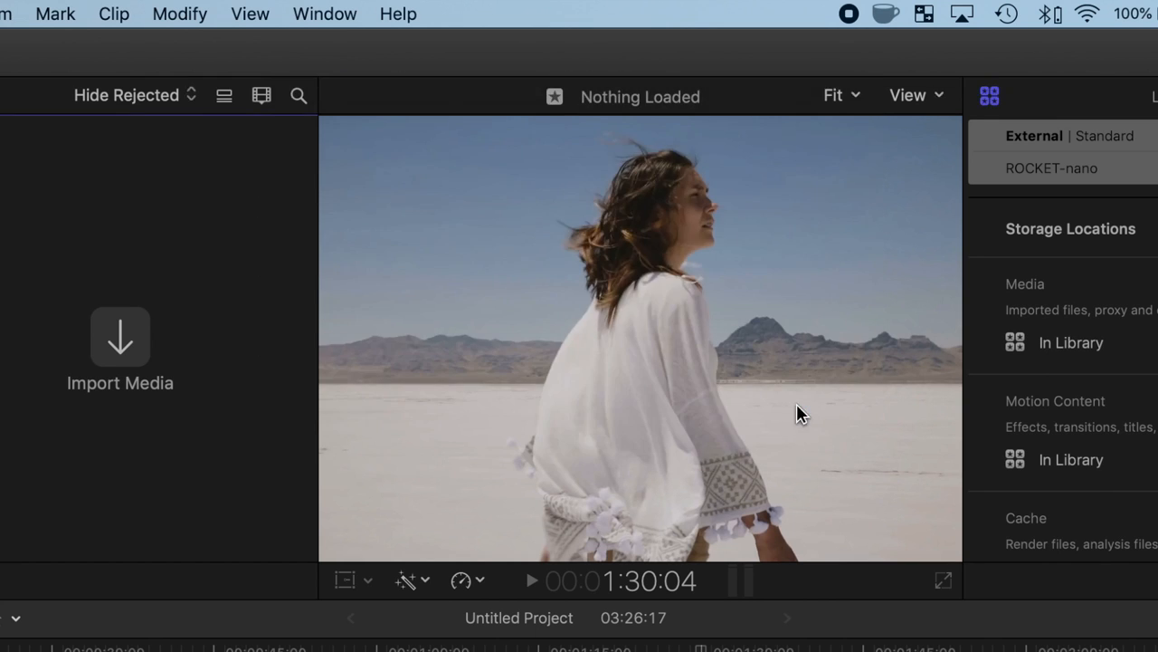
# - Import the selected walking-woman clip into the 2019-11-30 event
pyautogui.click(120, 353)
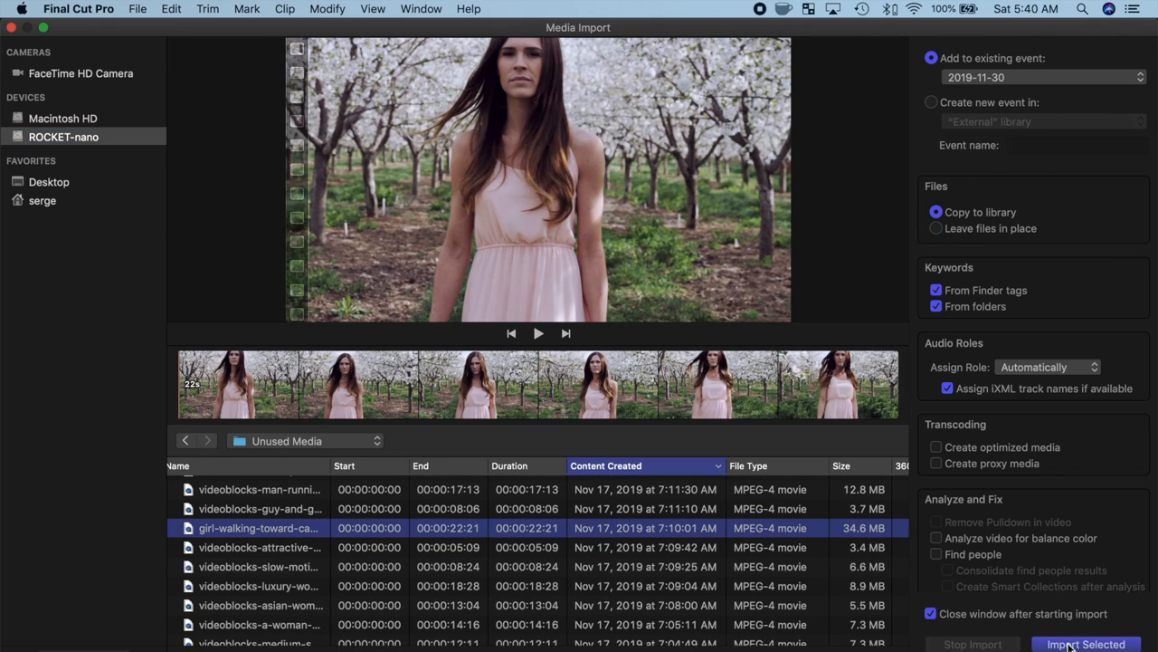
pyautogui.click(1085, 644)
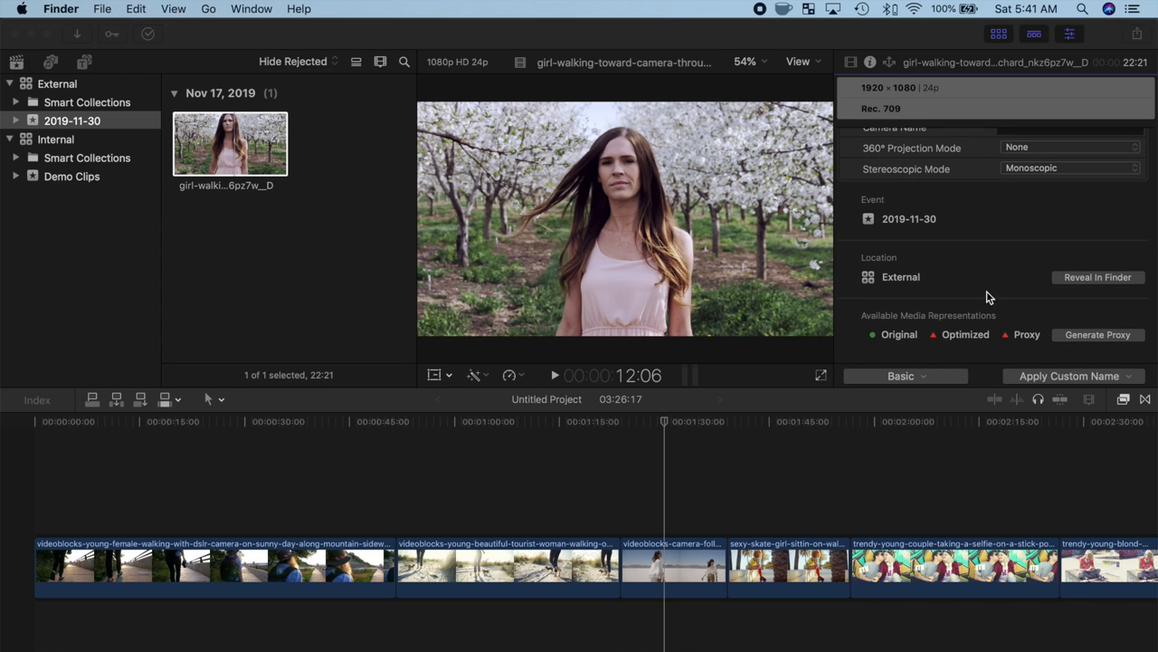
pyautogui.moveTo(872, 283)
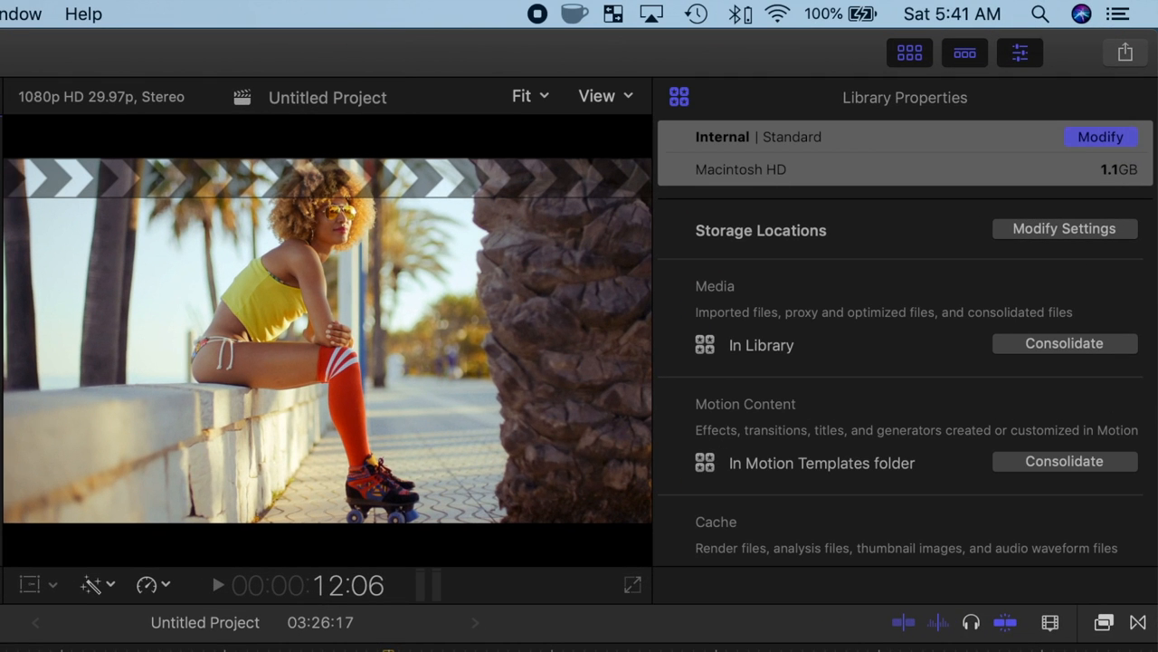
pyautogui.moveTo(674, 150)
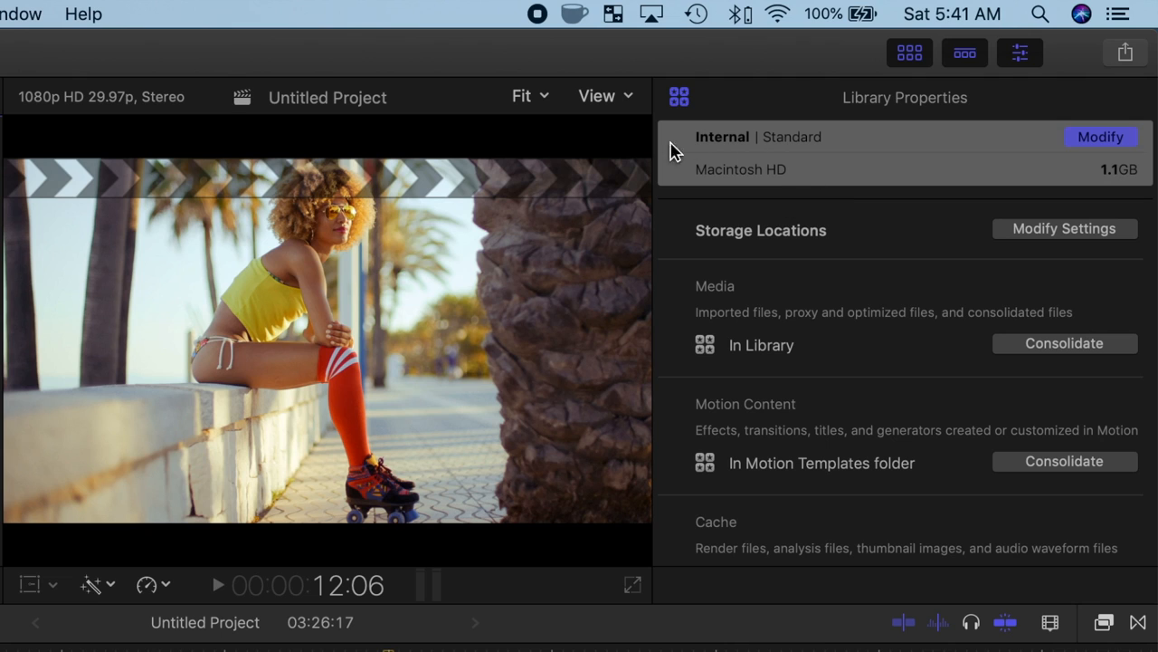
pyautogui.moveTo(792, 201)
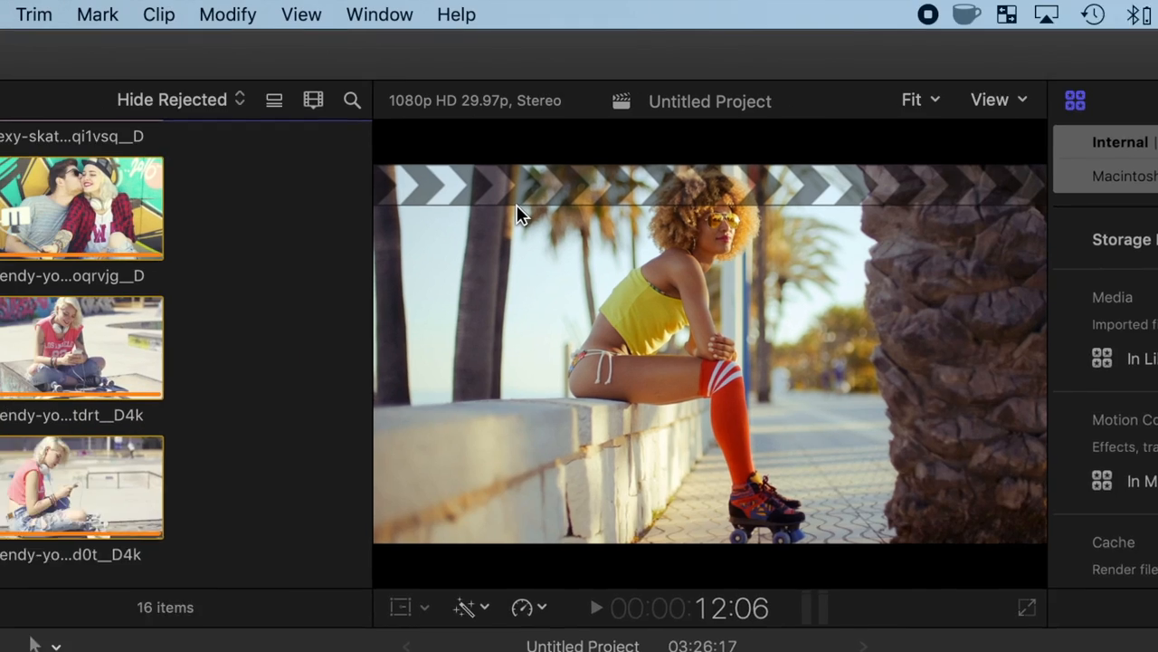
# - Reveal the Internal library's bundle in Finder's Movies folder
pyautogui.rightClick(104, 233)
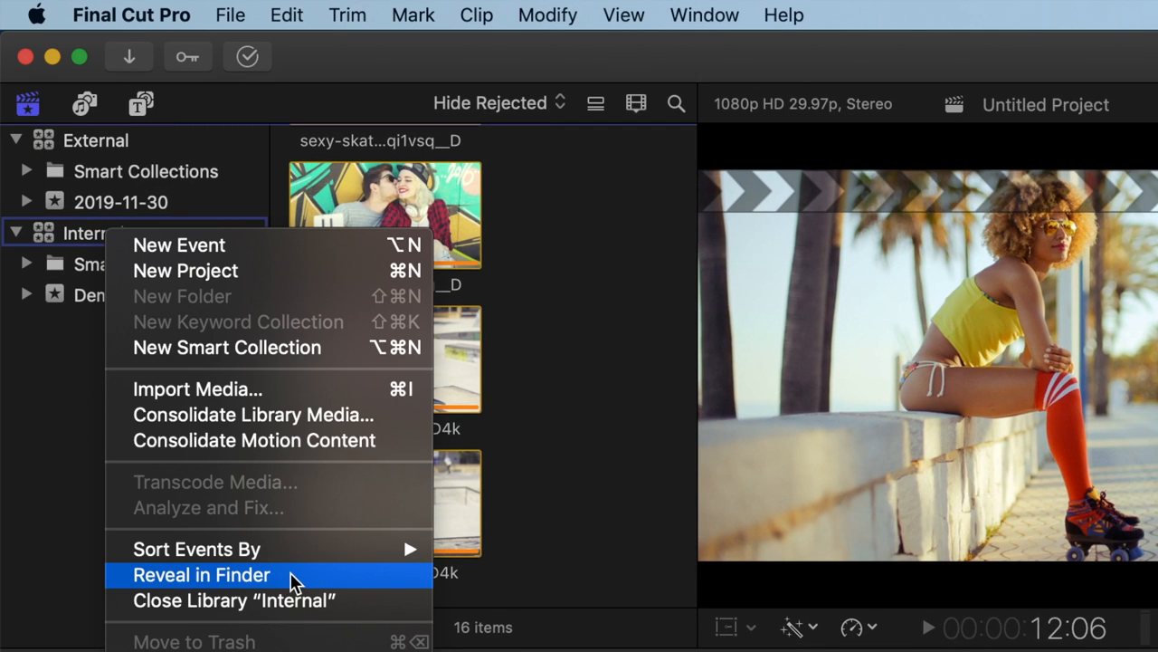
pyautogui.click(201, 574)
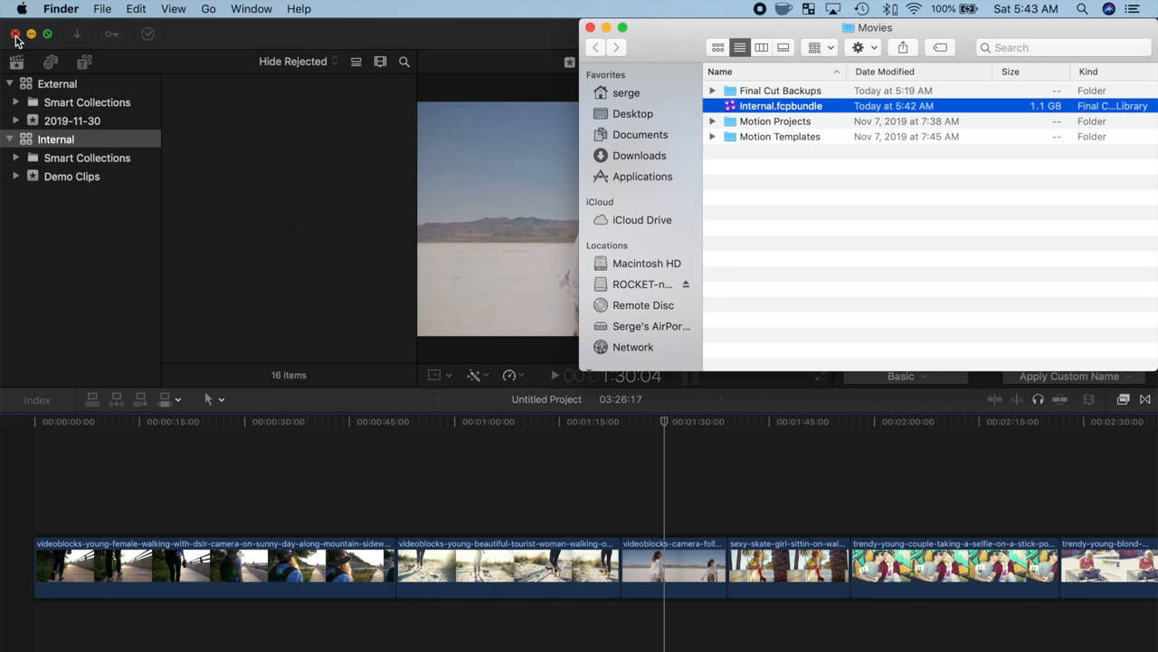
# - Quit Final Cut Pro and move Internal.fcpbundle from Movies onto the ROCKET-nano drive
pyautogui.click(16, 33)
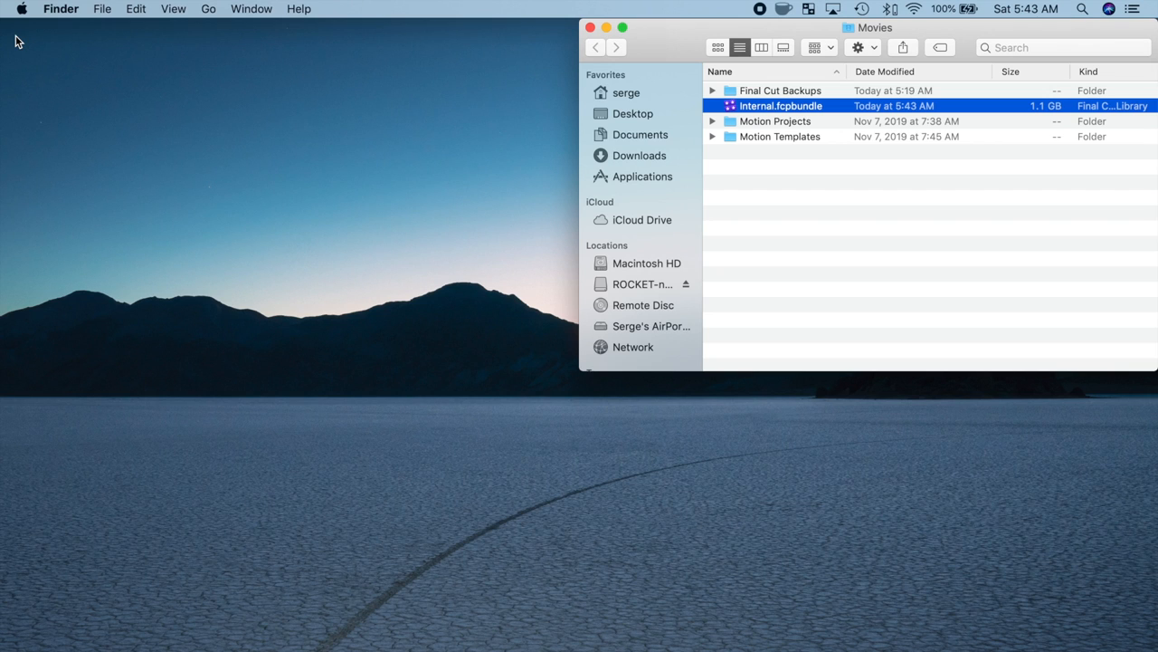
pyautogui.click(103, 8)
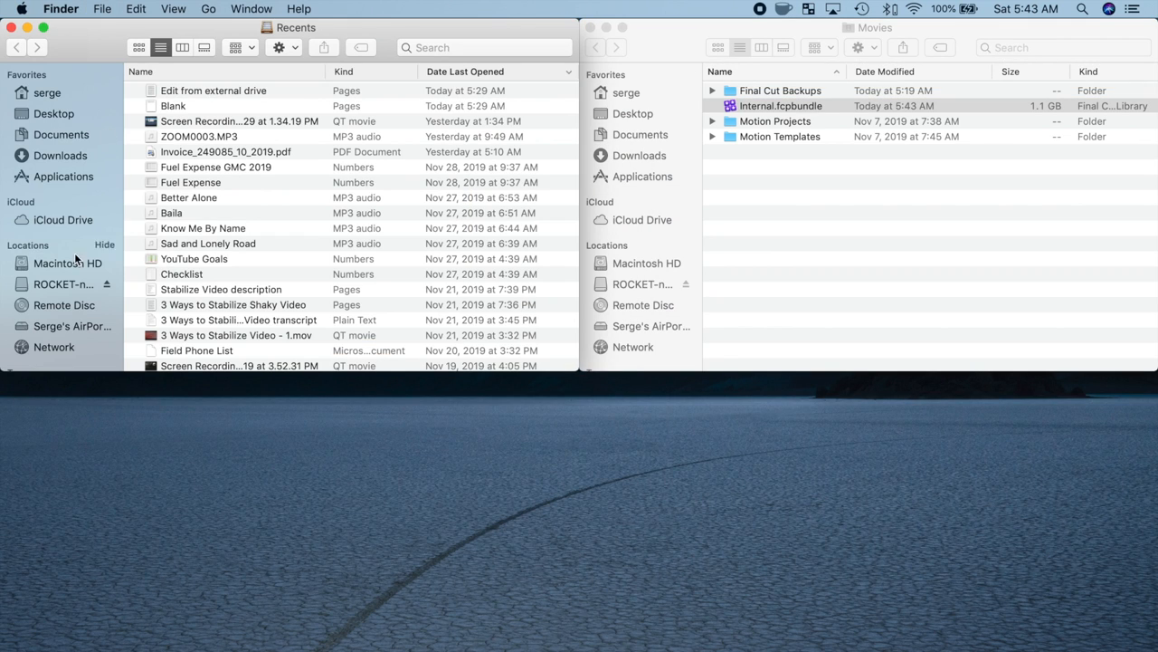
pyautogui.click(64, 284)
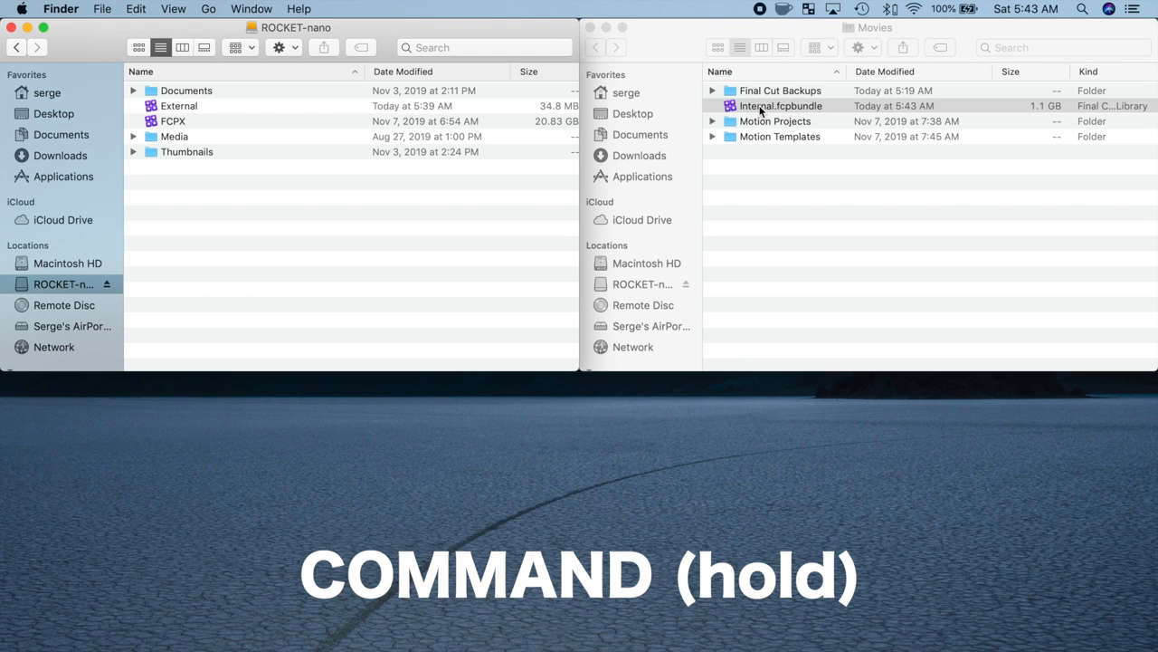
pyautogui.moveTo(780, 106); pyautogui.dragTo(391, 290)
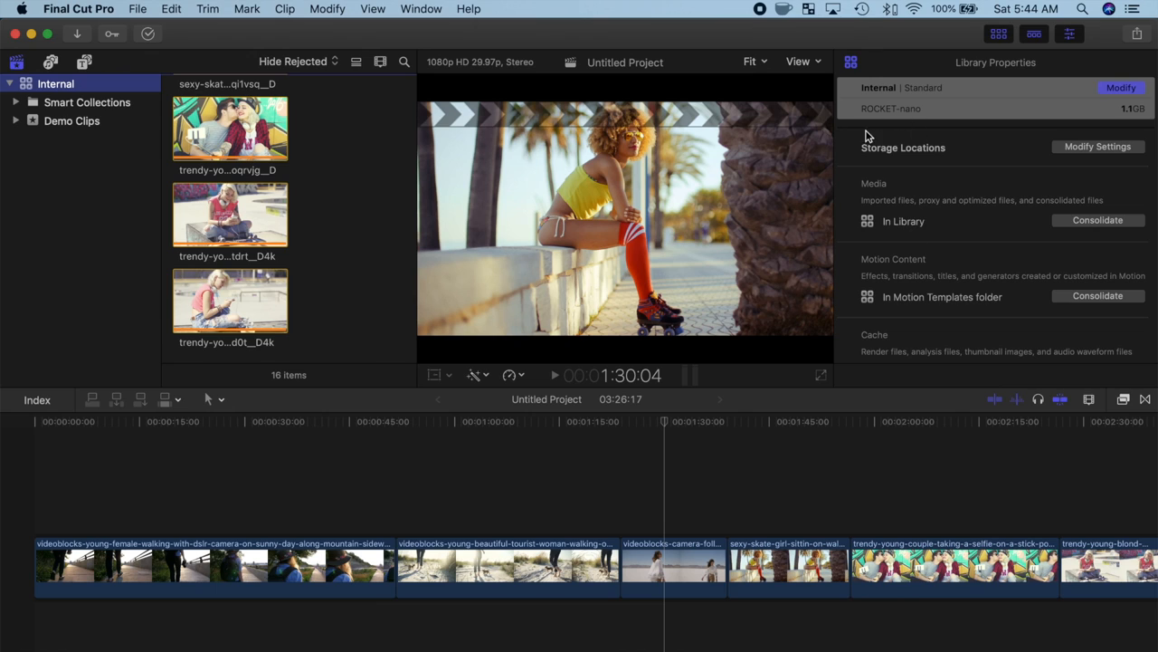
pyautogui.moveTo(859, 125)
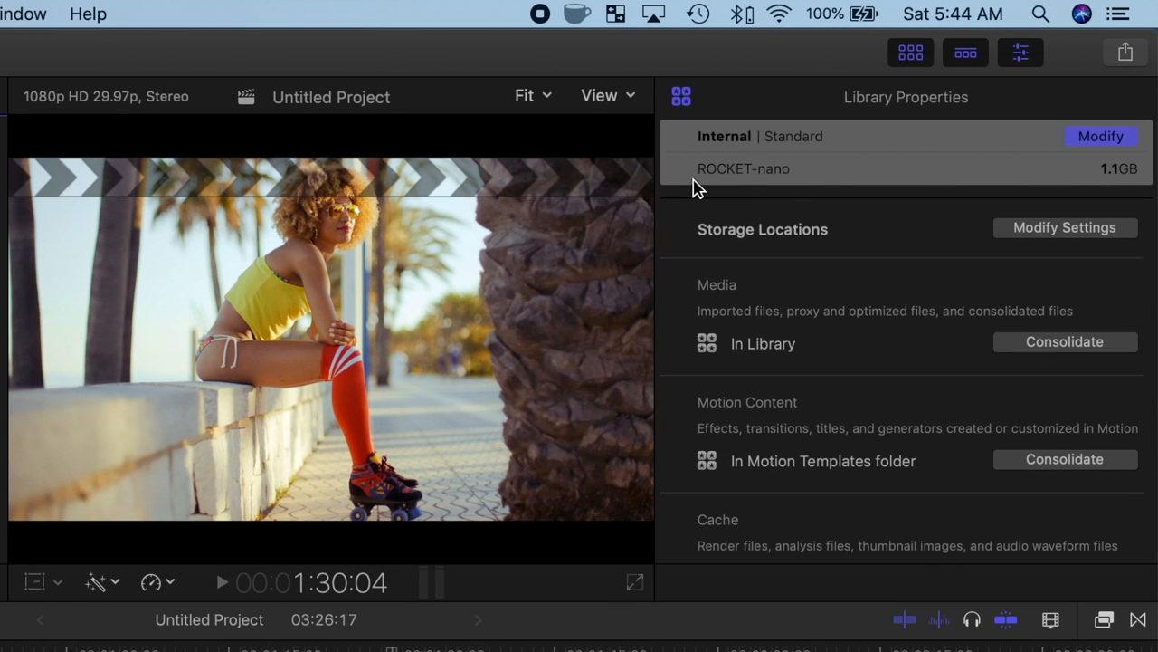
# - Bring up the Internal library's storage-location settings from Library Properties
pyautogui.click(1065, 227)
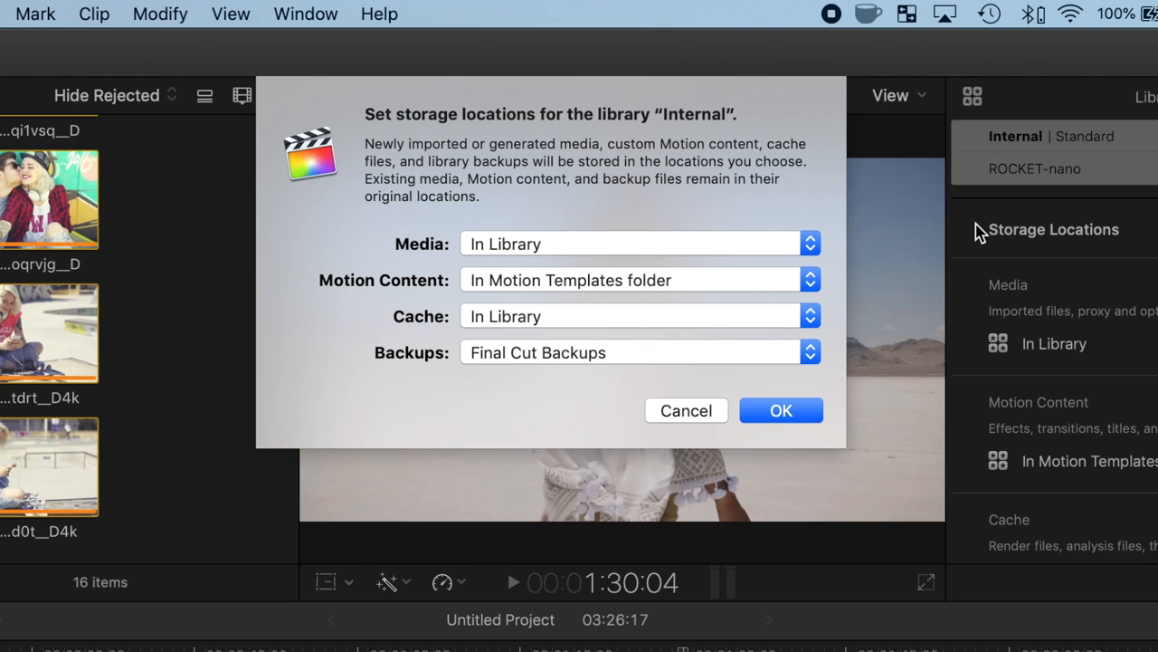
pyautogui.moveTo(828, 285)
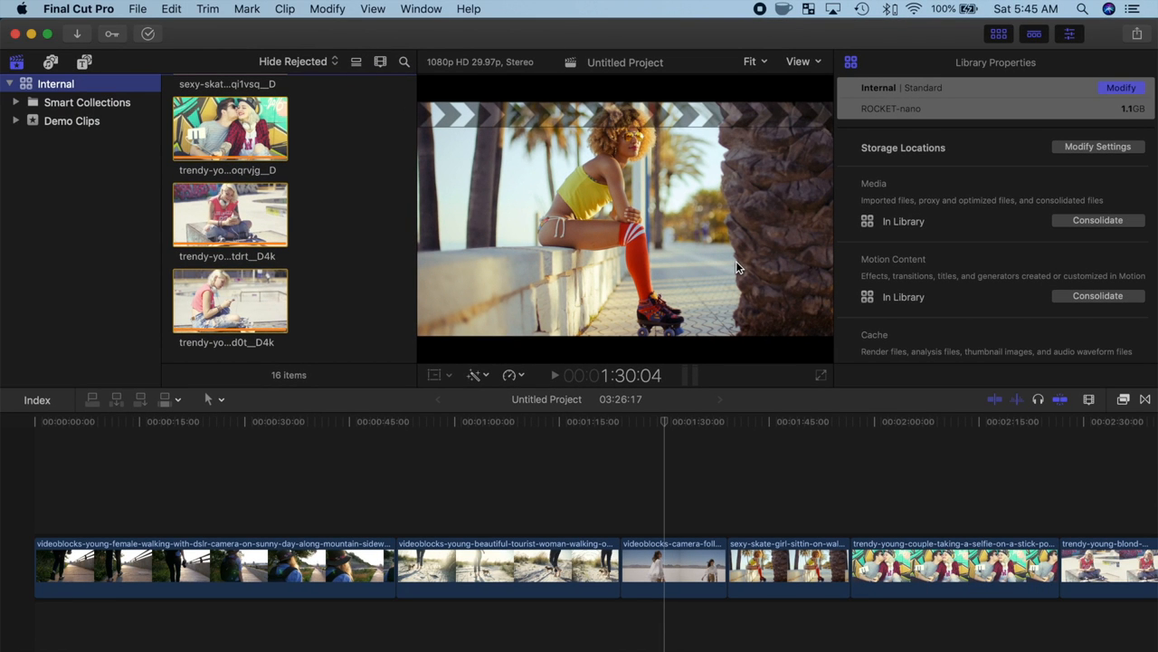
pyautogui.moveTo(356, 43)
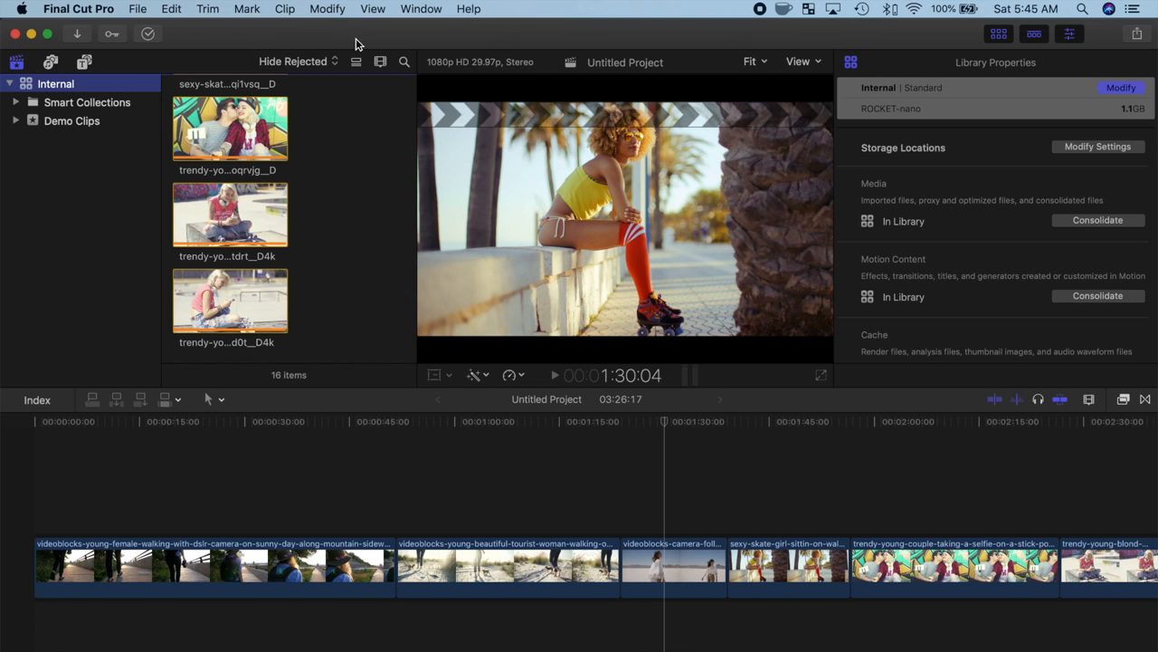
# - Start Consolidate Library Media for the Internal library from Library Properties
pyautogui.click(138, 8)
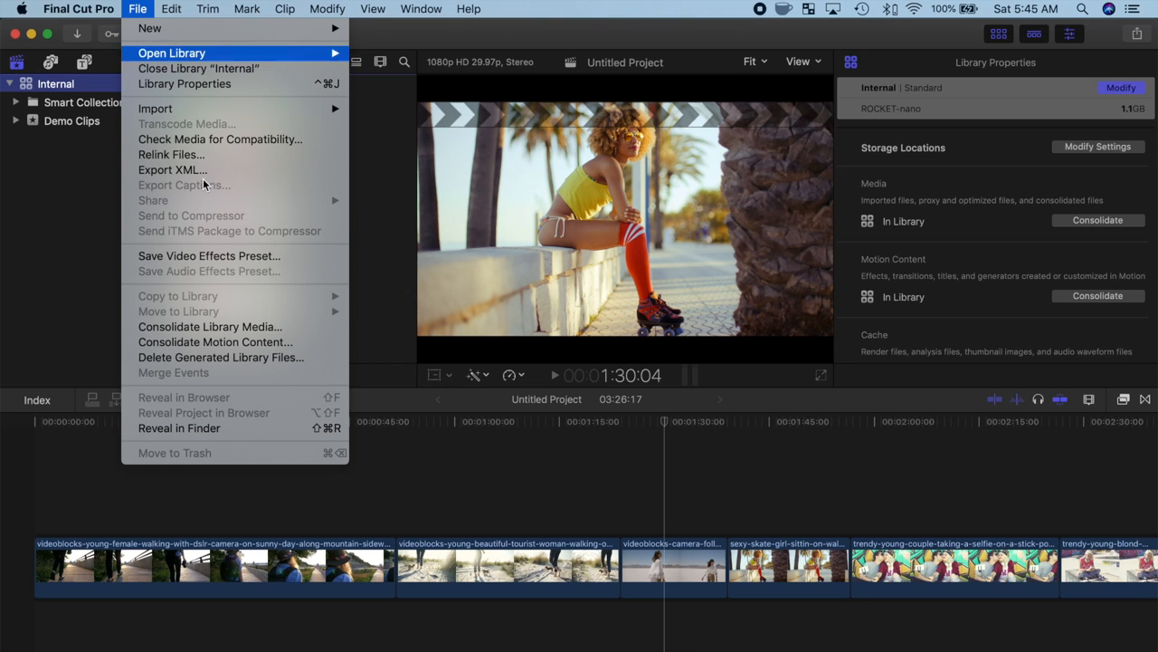
pyautogui.moveTo(369, 363)
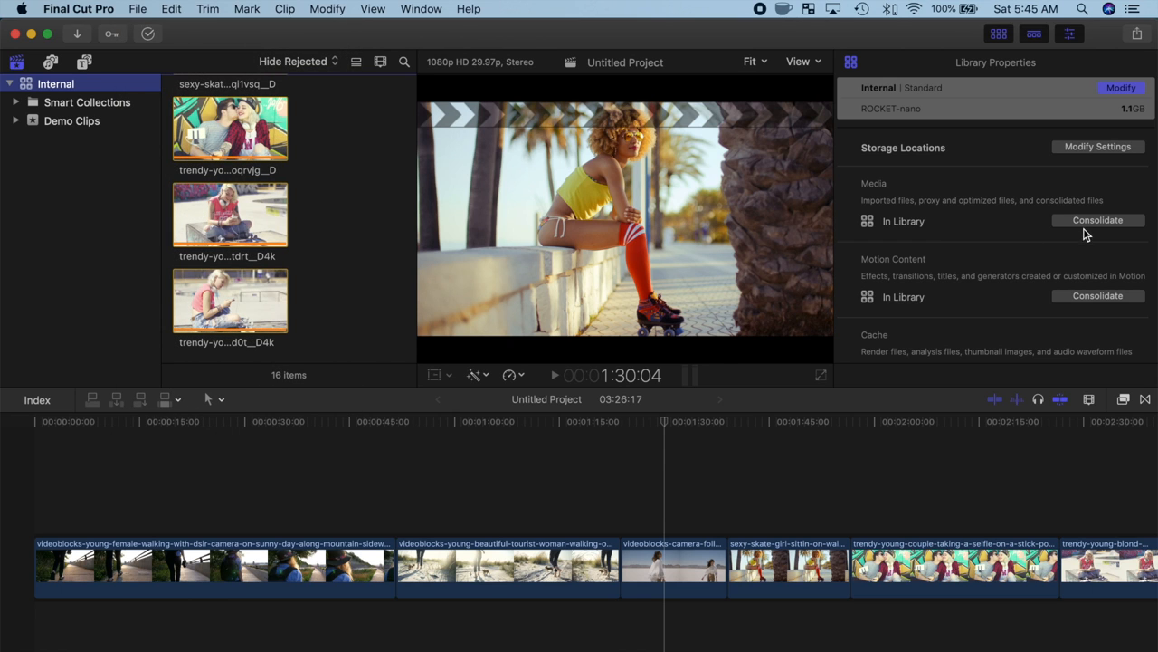
pyautogui.click(1098, 220)
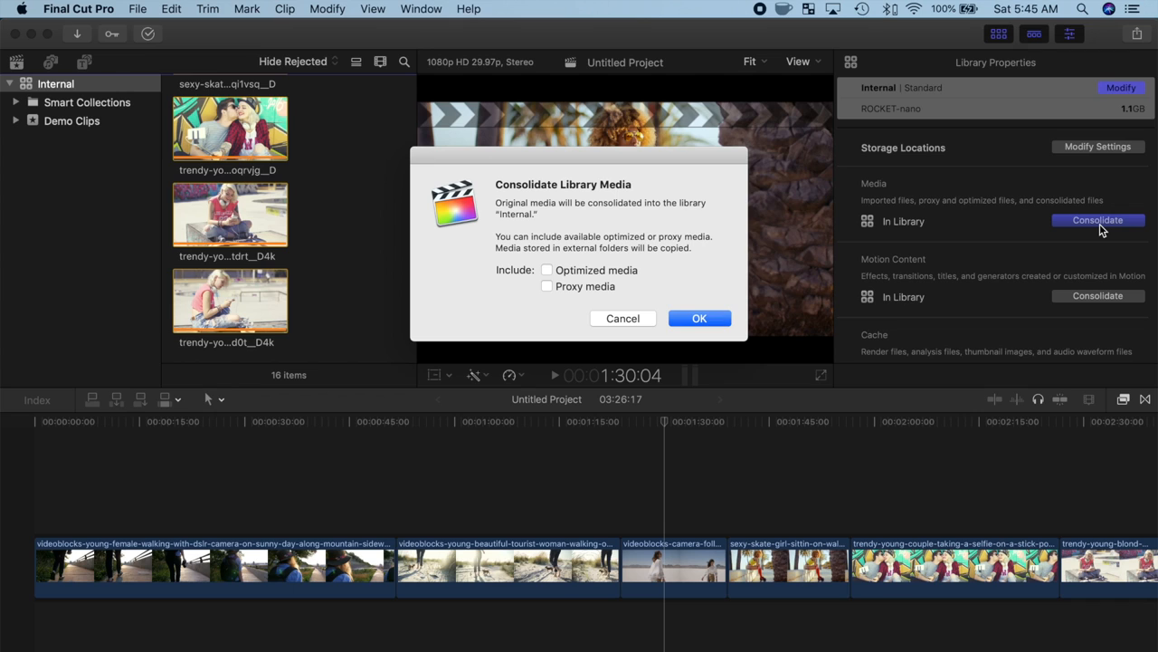
pyautogui.moveTo(1052, 229)
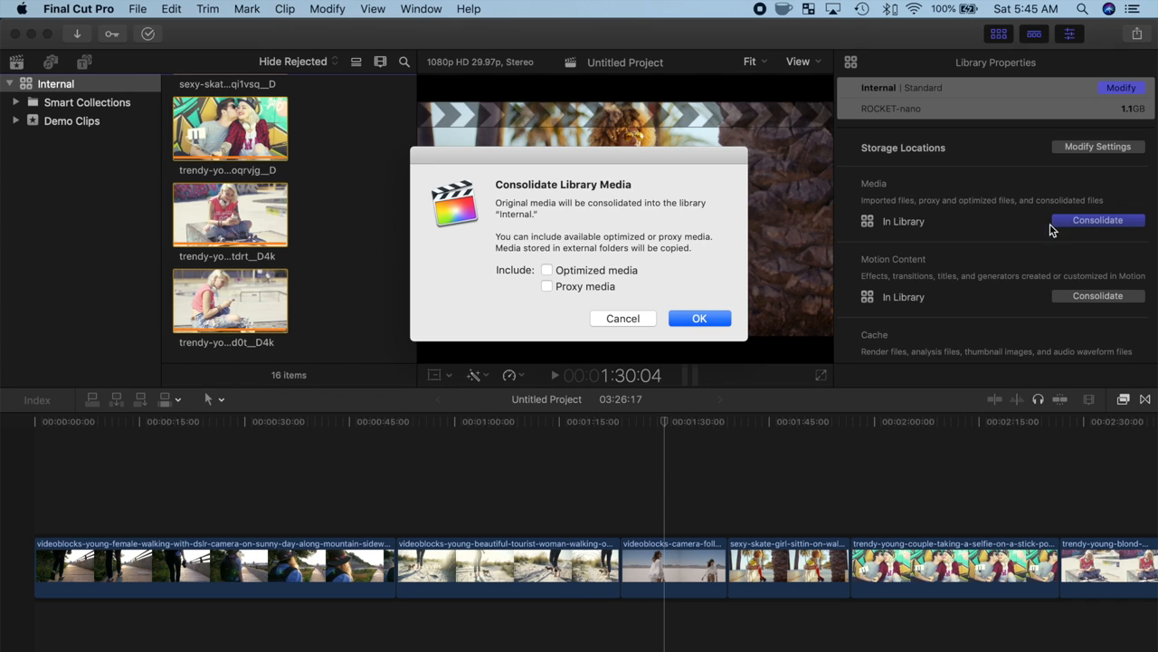